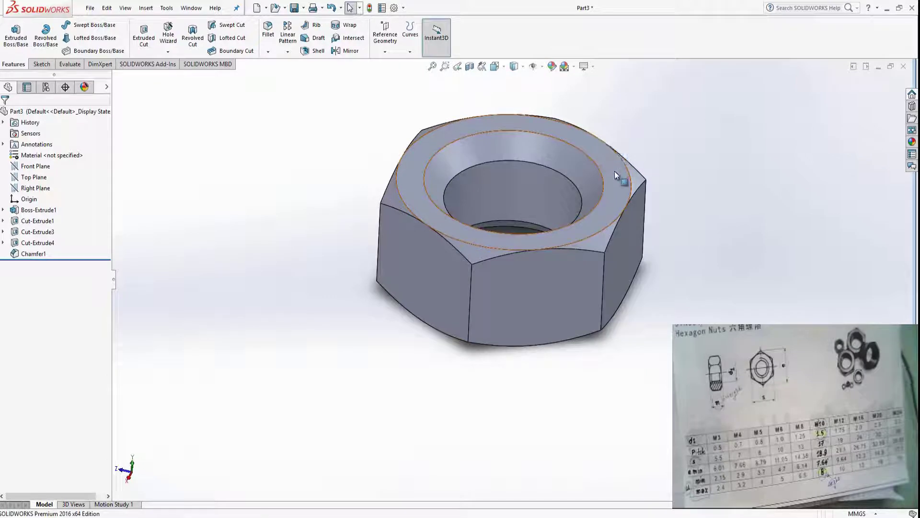
- Start a new sketch on the hex nut's top face around the bore
{"action": "left_click", "coordinate": [38, 210]}
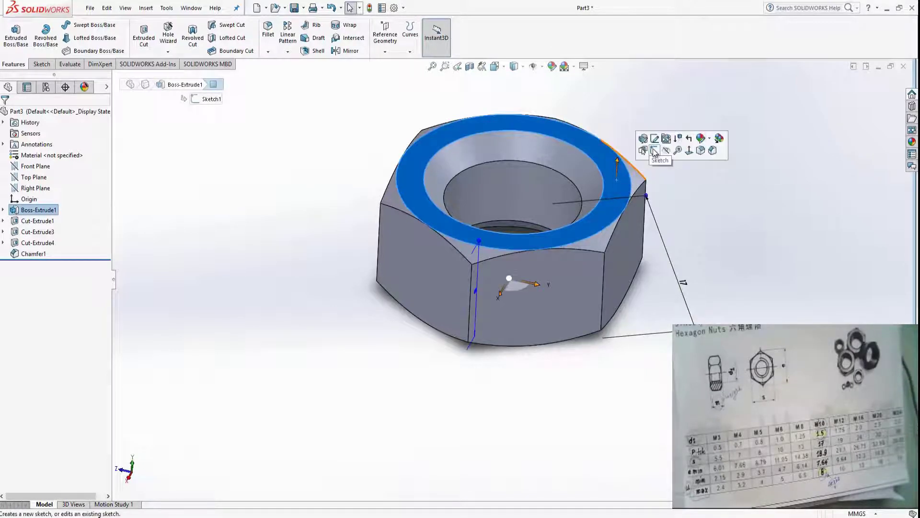
{"action": "left_click", "coordinate": [654, 150]}
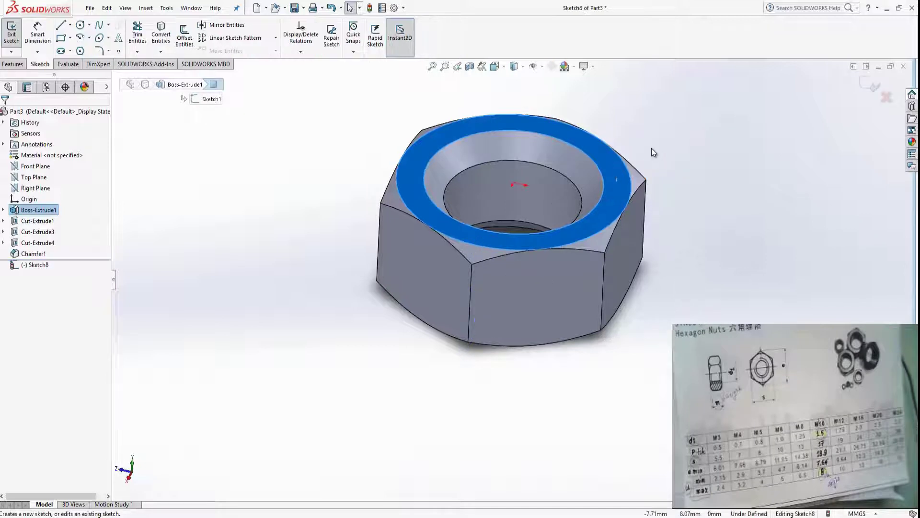
{"action": "mouse_move", "coordinate": [261, 152]}
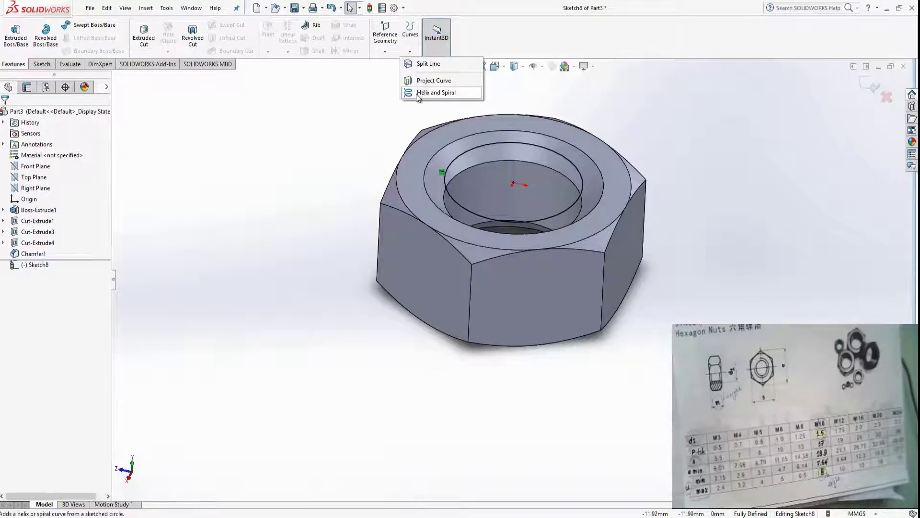
- Start a Helix and Spiral from the sketched circle and review its definition options
{"action": "left_click", "coordinate": [436, 92]}
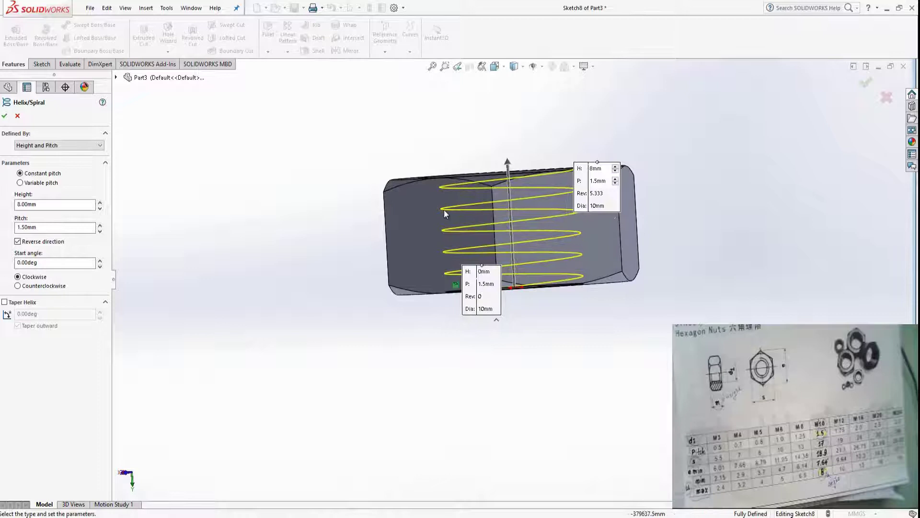
{"action": "left_click", "coordinate": [58, 144]}
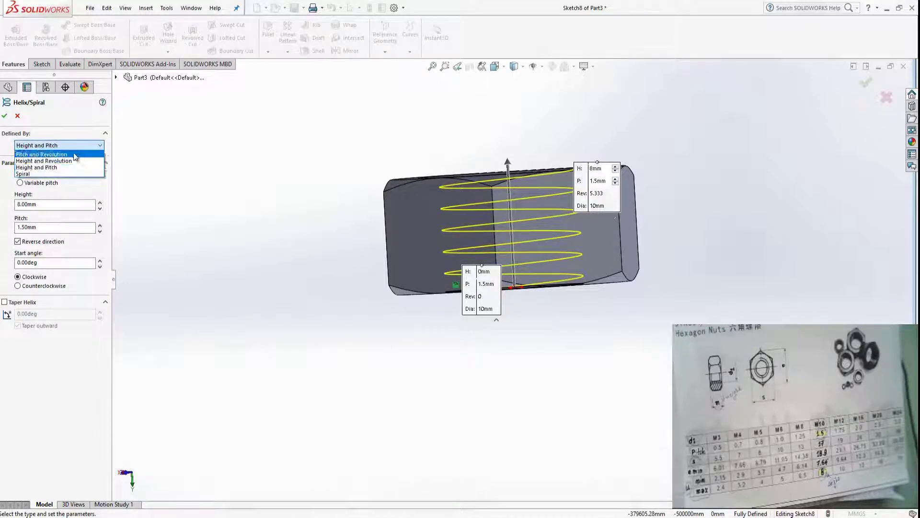
{"action": "mouse_move", "coordinate": [32, 174]}
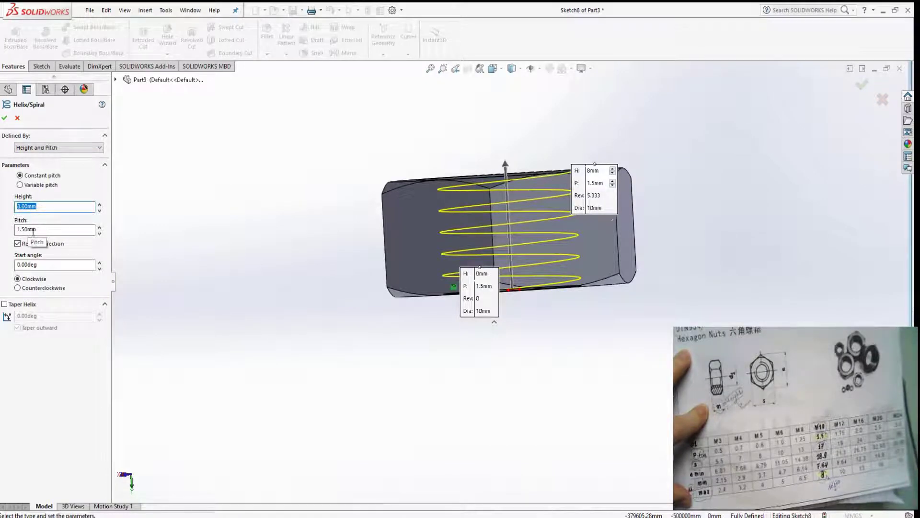
- Check the helix start angle, then accept the feature as Helix/Spiral1
{"action": "left_click", "coordinate": [18, 243]}
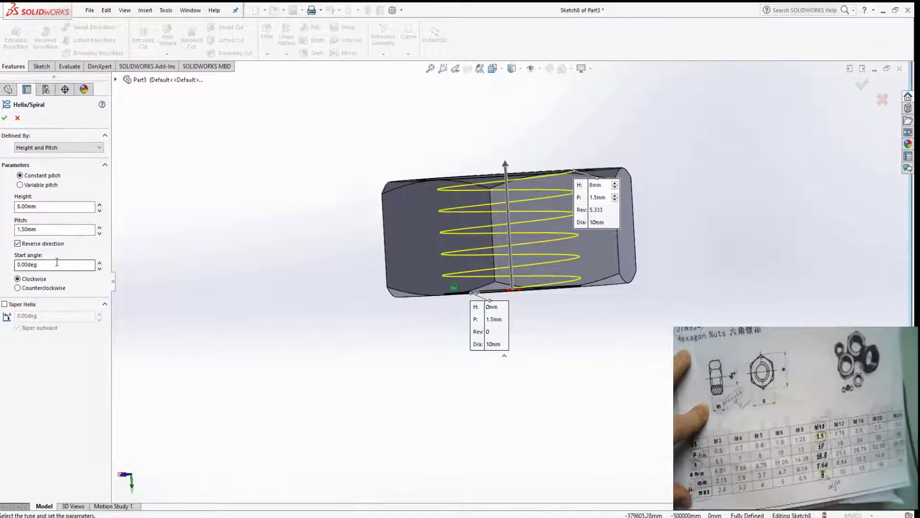
{"action": "left_click", "coordinate": [54, 265]}
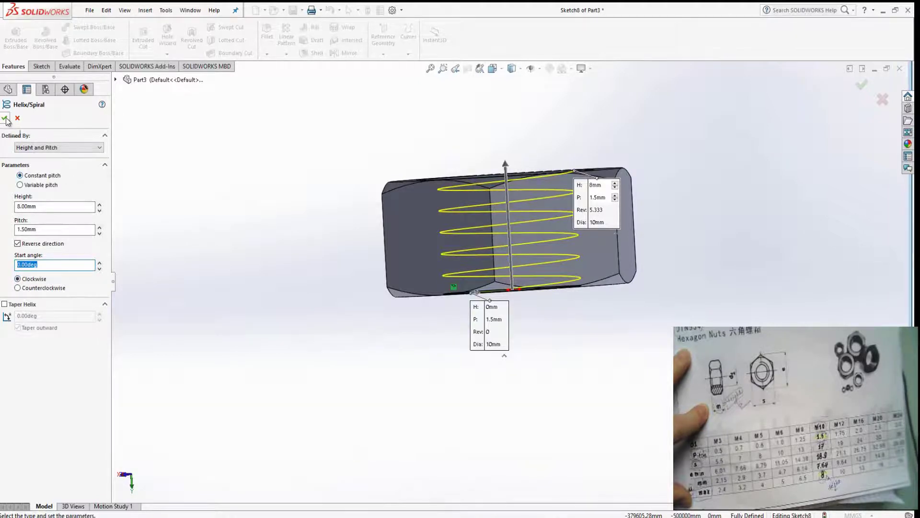
{"action": "left_click", "coordinate": [6, 118]}
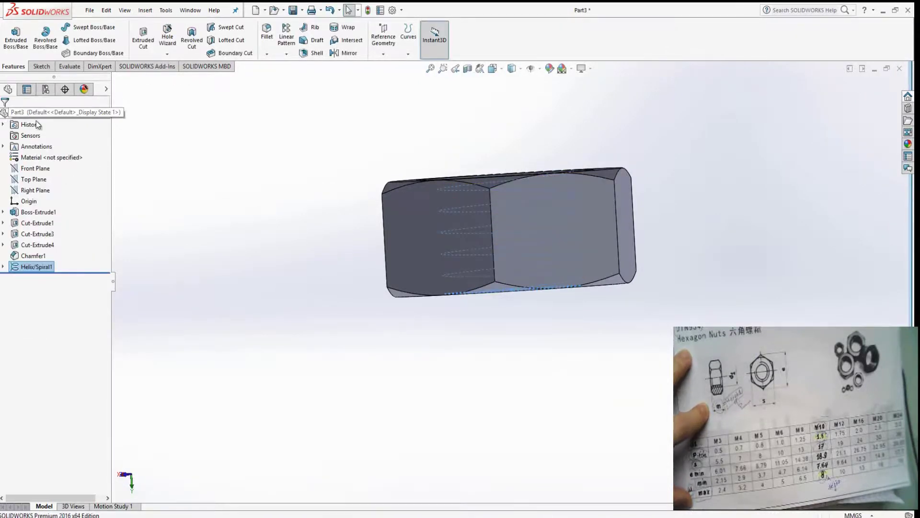
{"action": "left_click", "coordinate": [416, 269]}
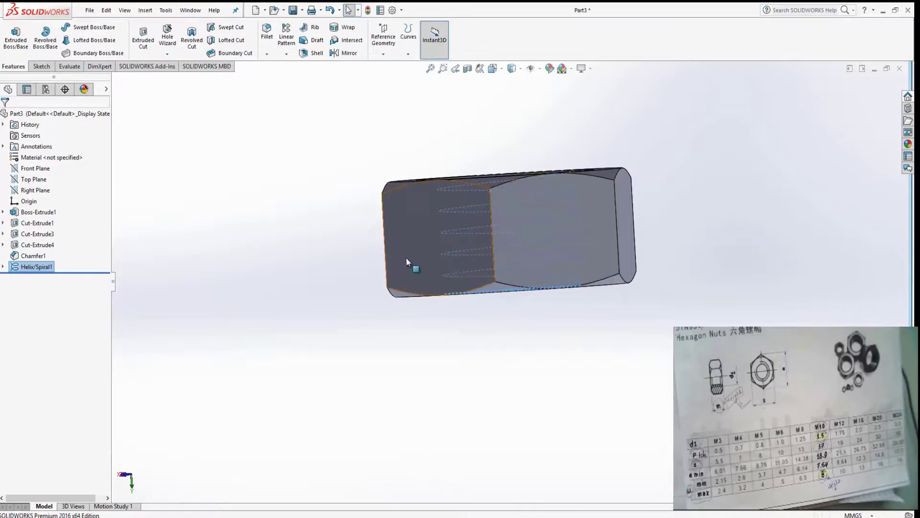